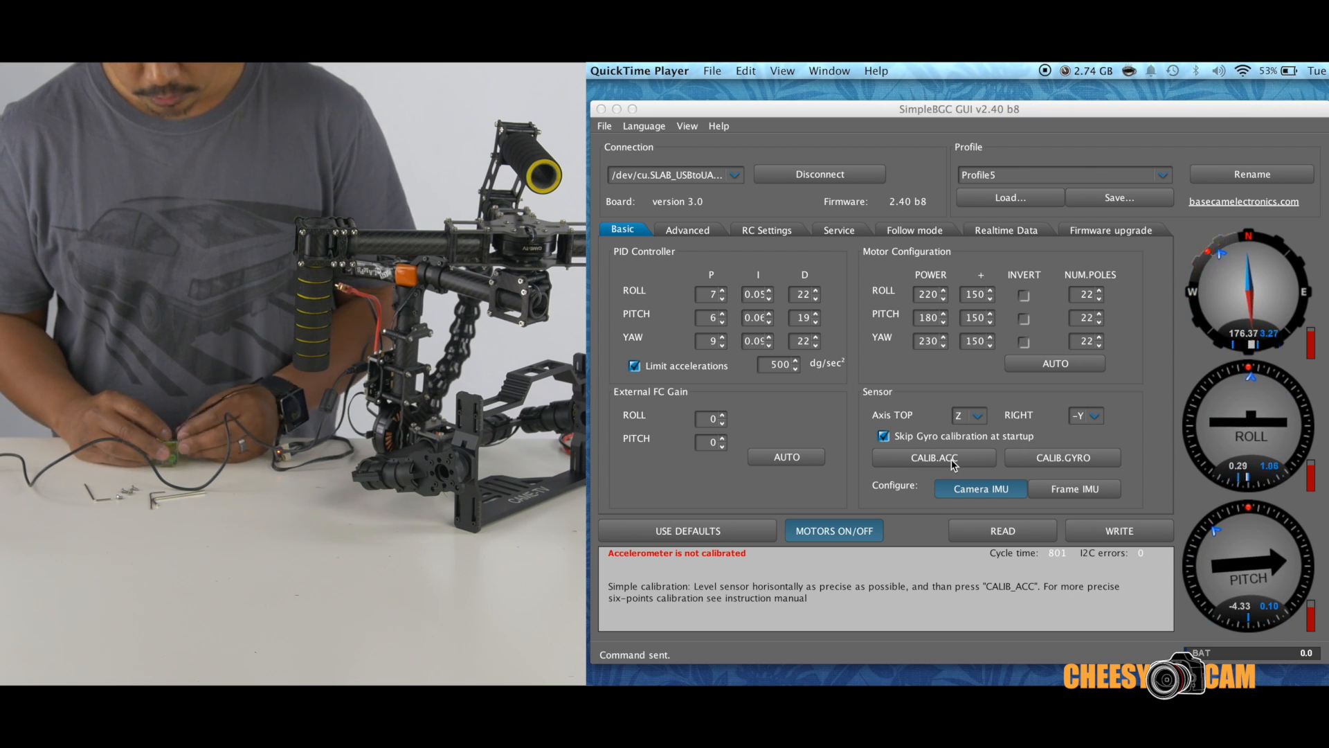
Run CALIB.ACC on the level camera IMU, recording the first orientations
left_click(934, 458)
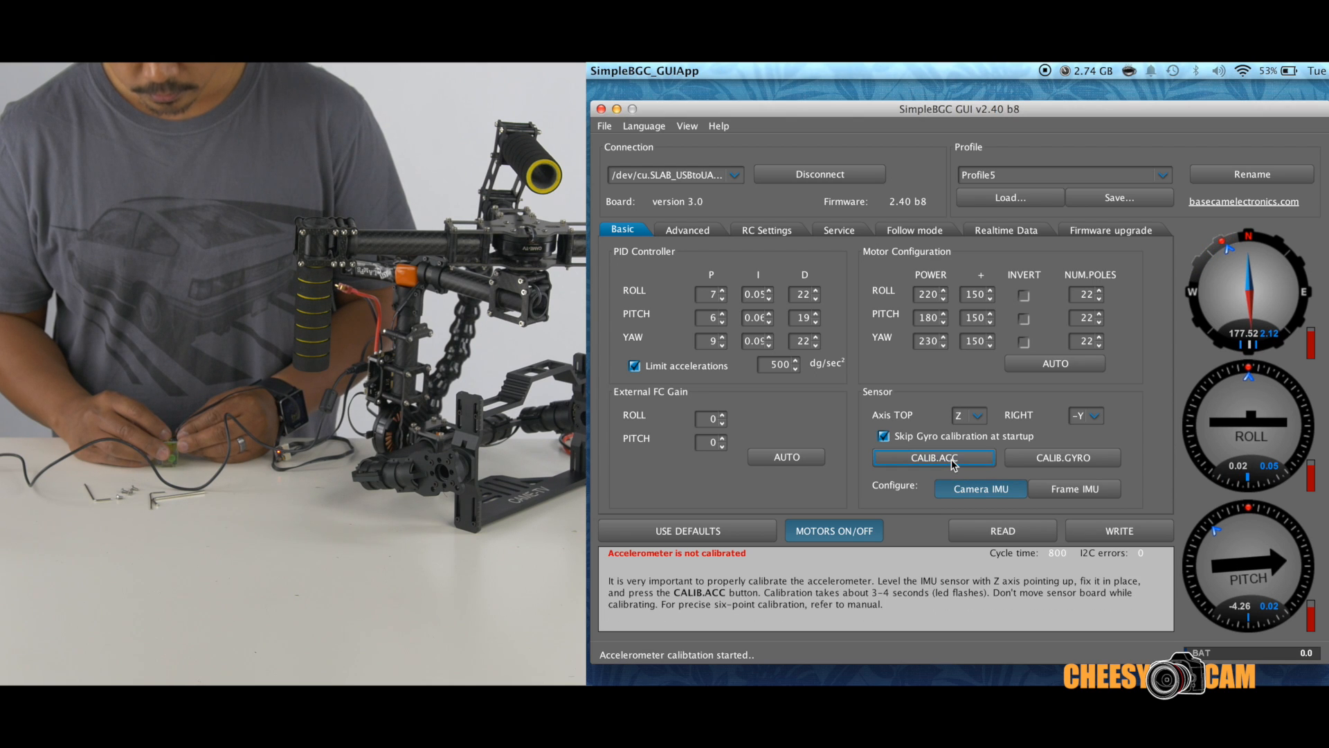
left_click(934, 457)
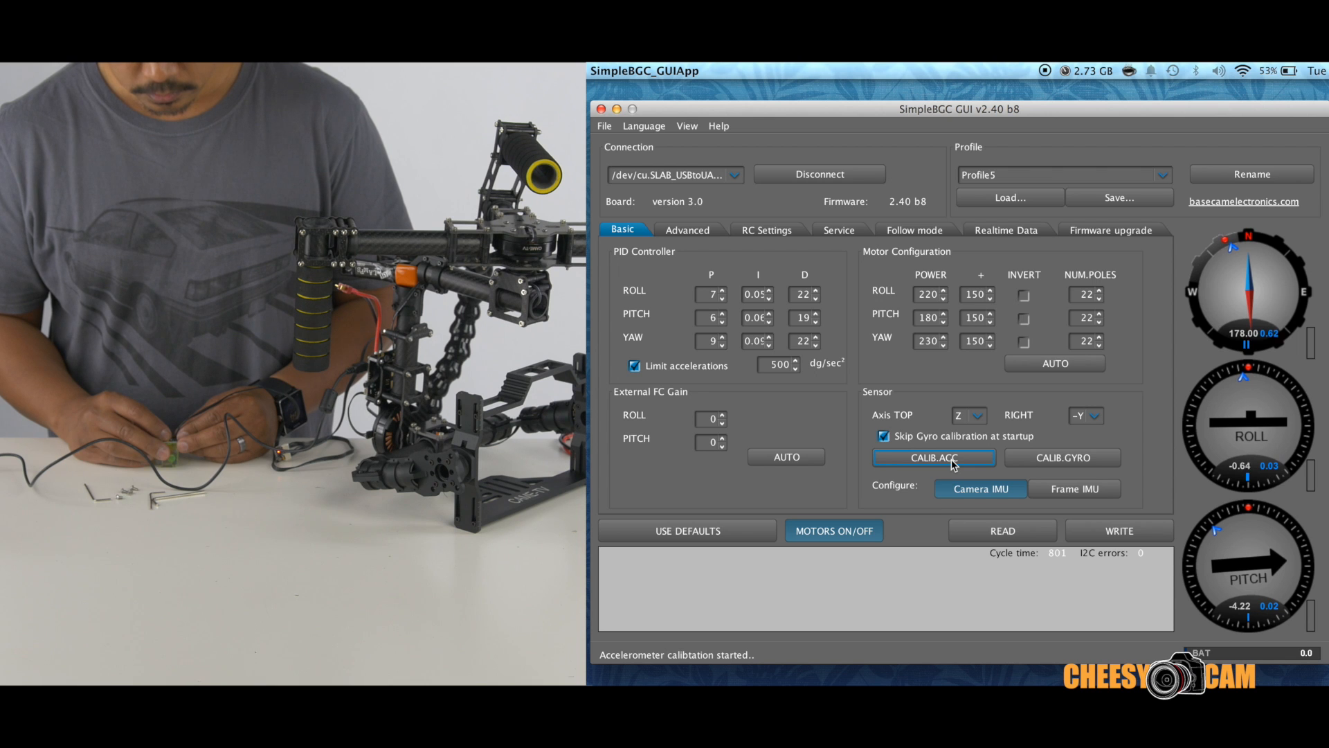
left_click(934, 457)
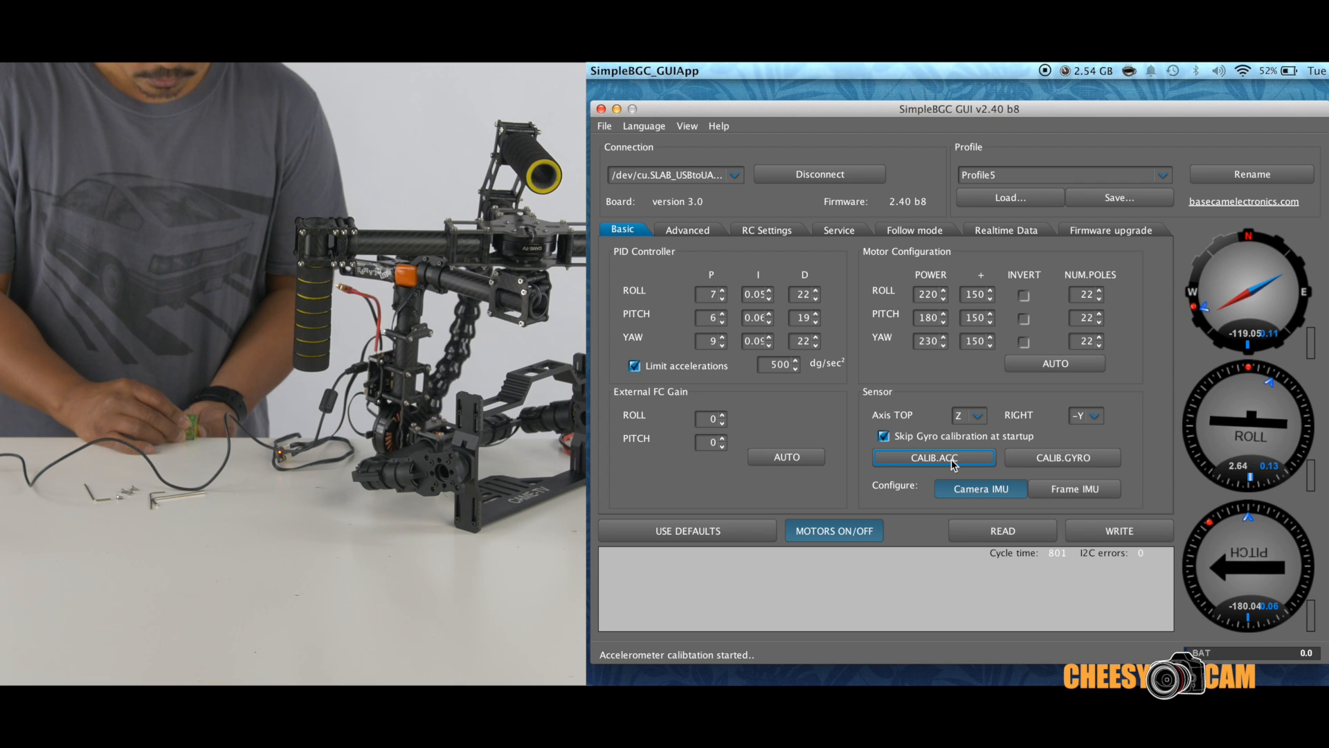
Run camera accelerometer calibration for two more orientations, turning the sensor over
left_click(935, 457)
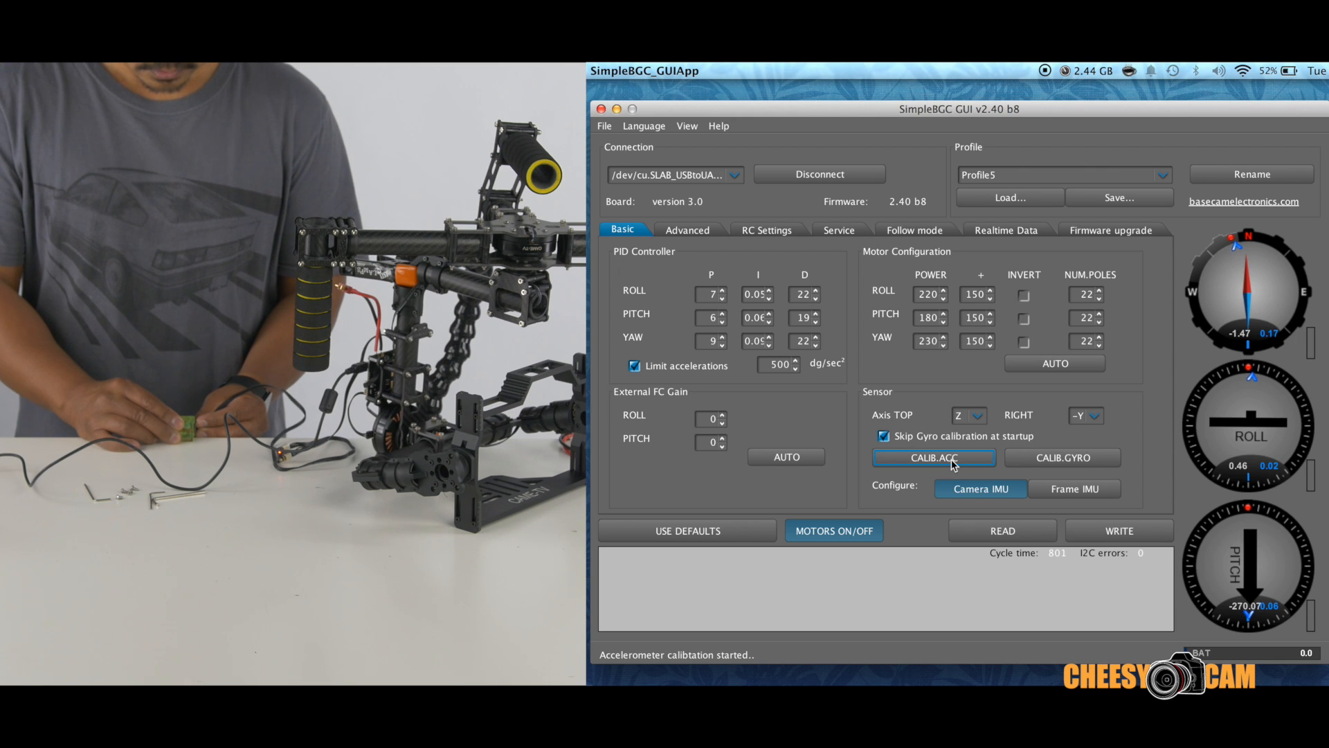
left_click(934, 457)
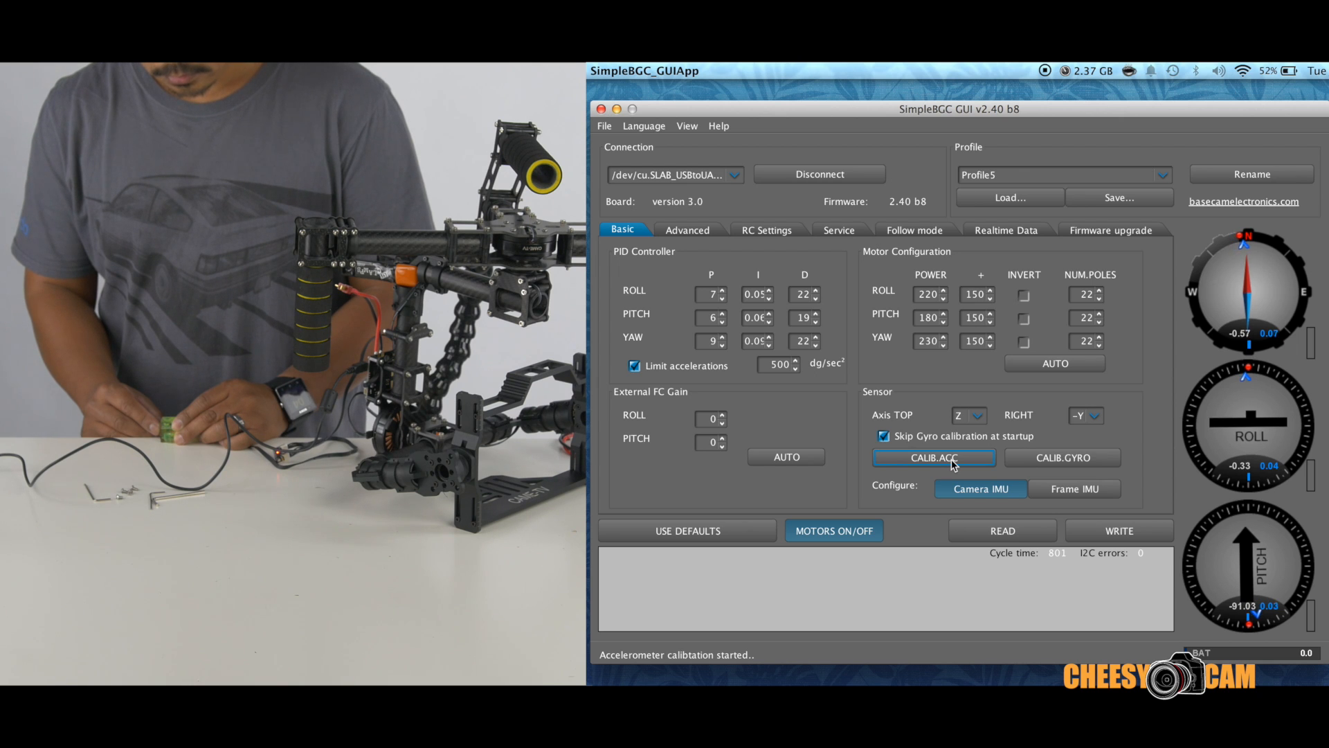
Calibrate the camera accelerometer on its sides and in the final orientation
left_click(933, 457)
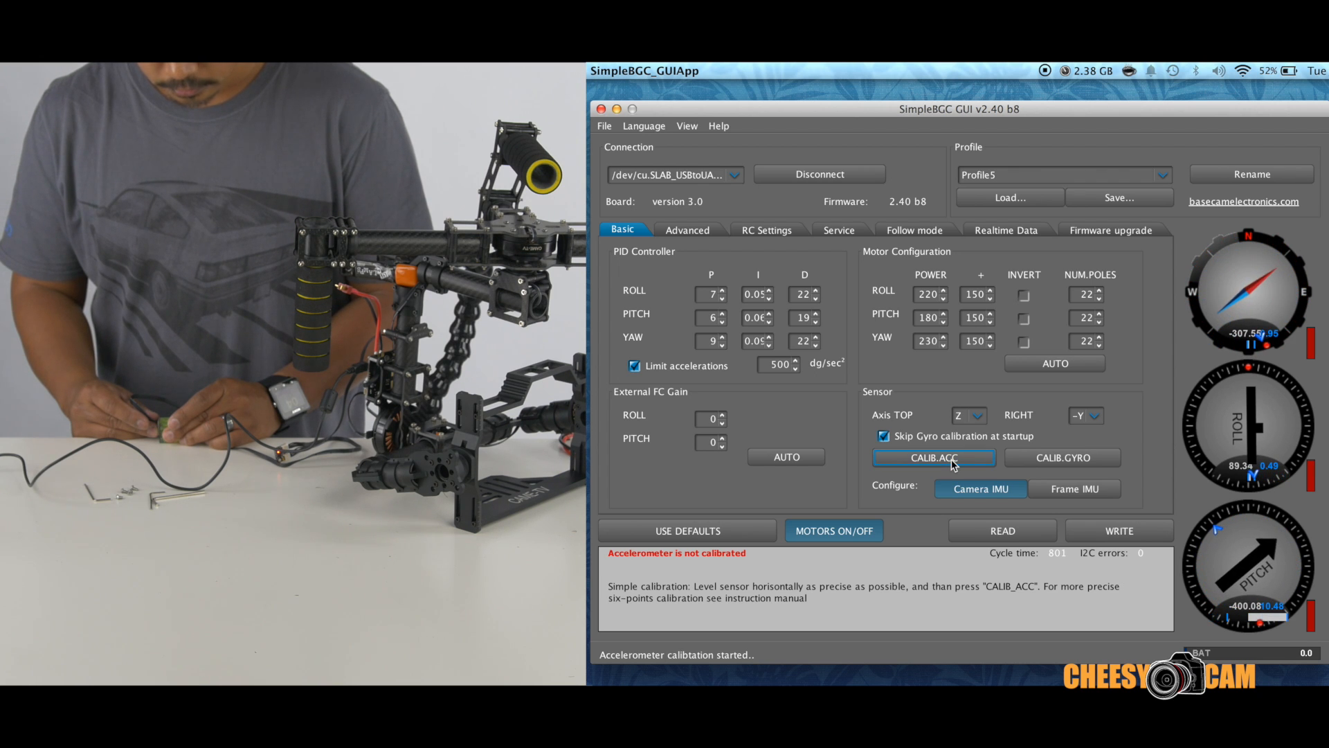
left_click(934, 457)
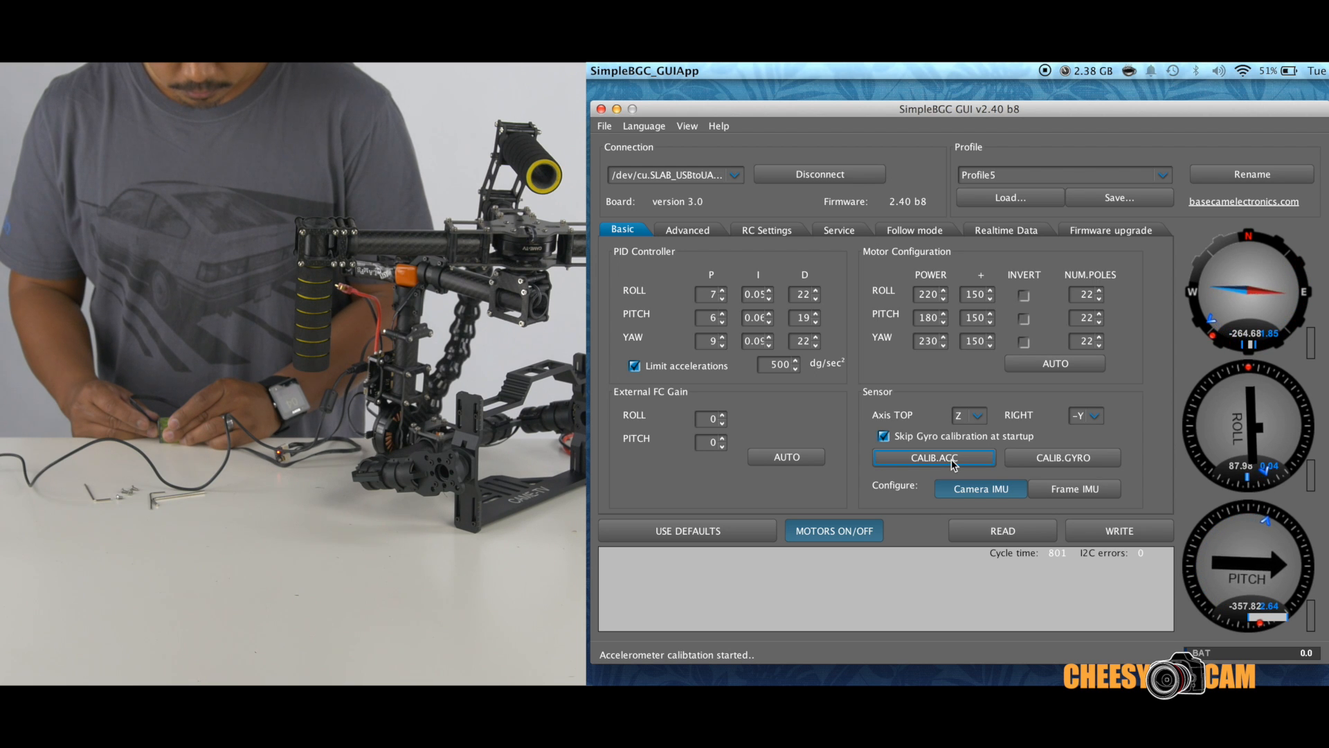
left_click(934, 458)
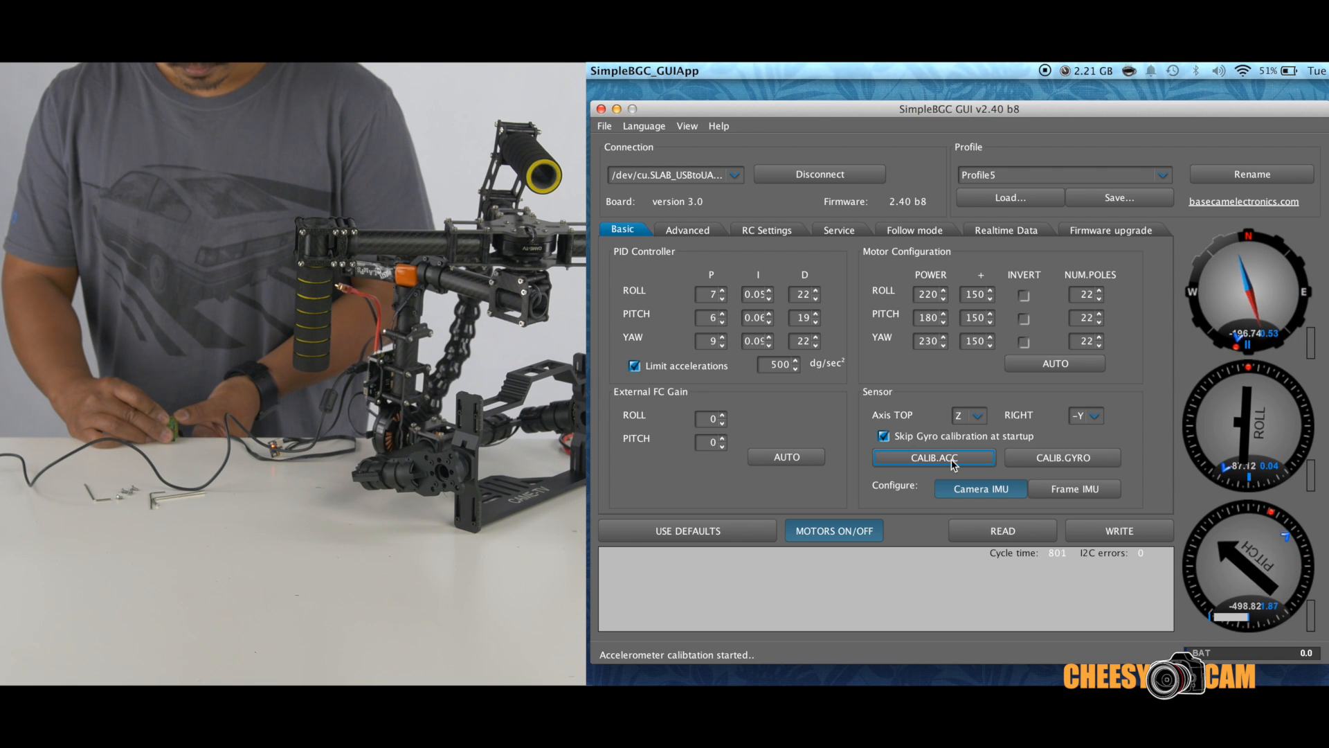
left_click(934, 457)
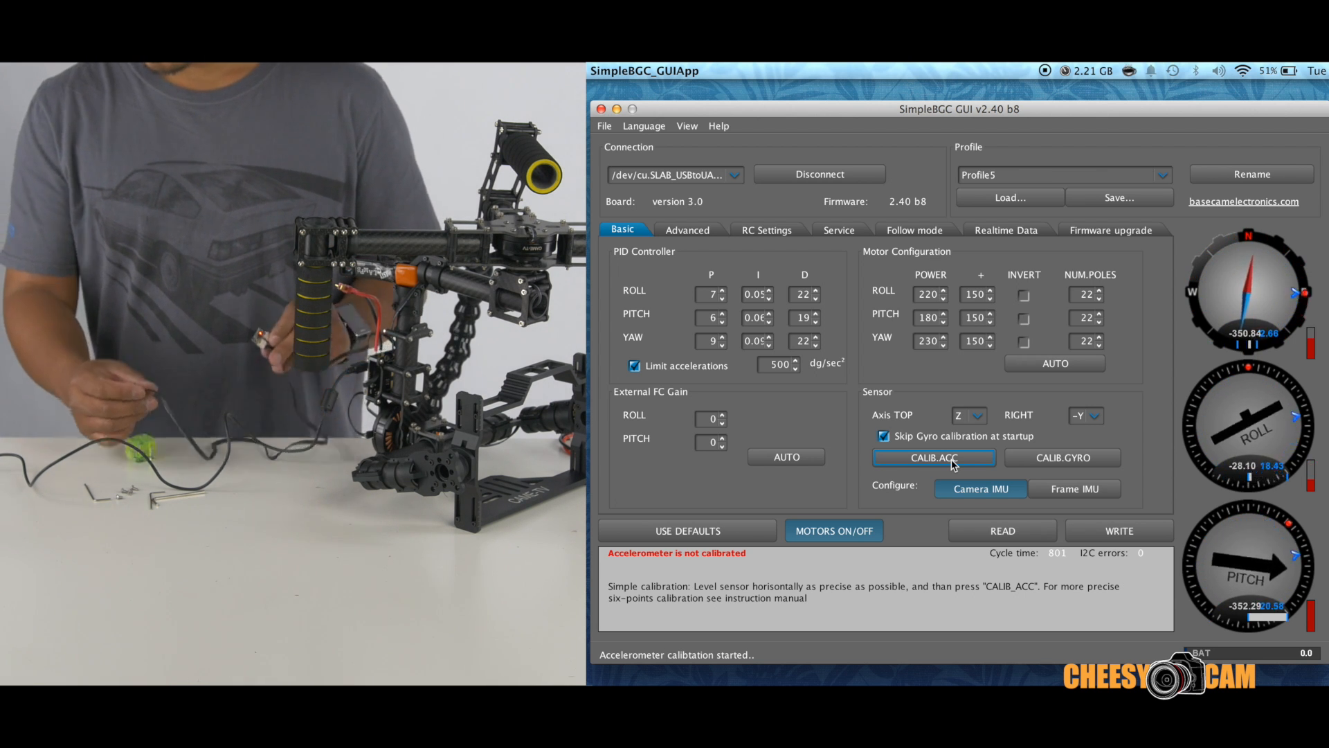
Switch to the Frame IMU (Y top, -X right) and start CALIB.ACC
left_click(1062, 457)
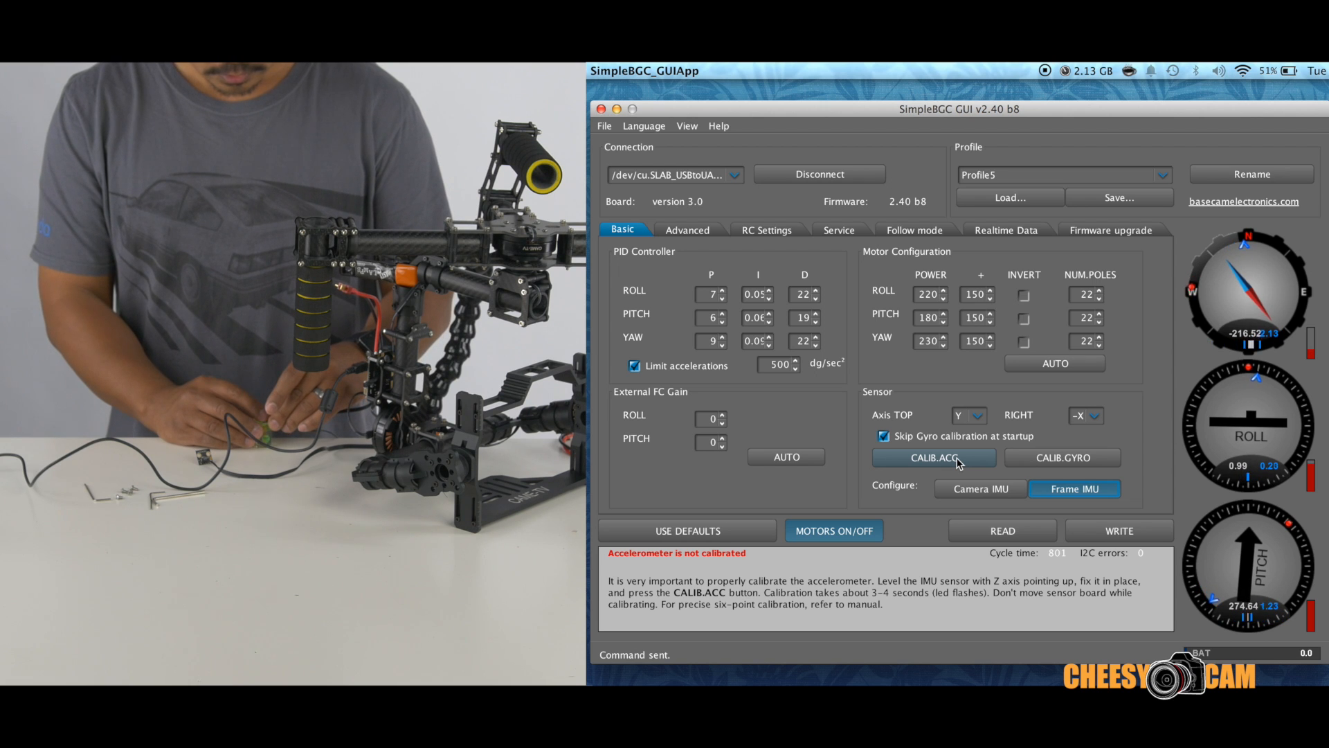
left_click(933, 457)
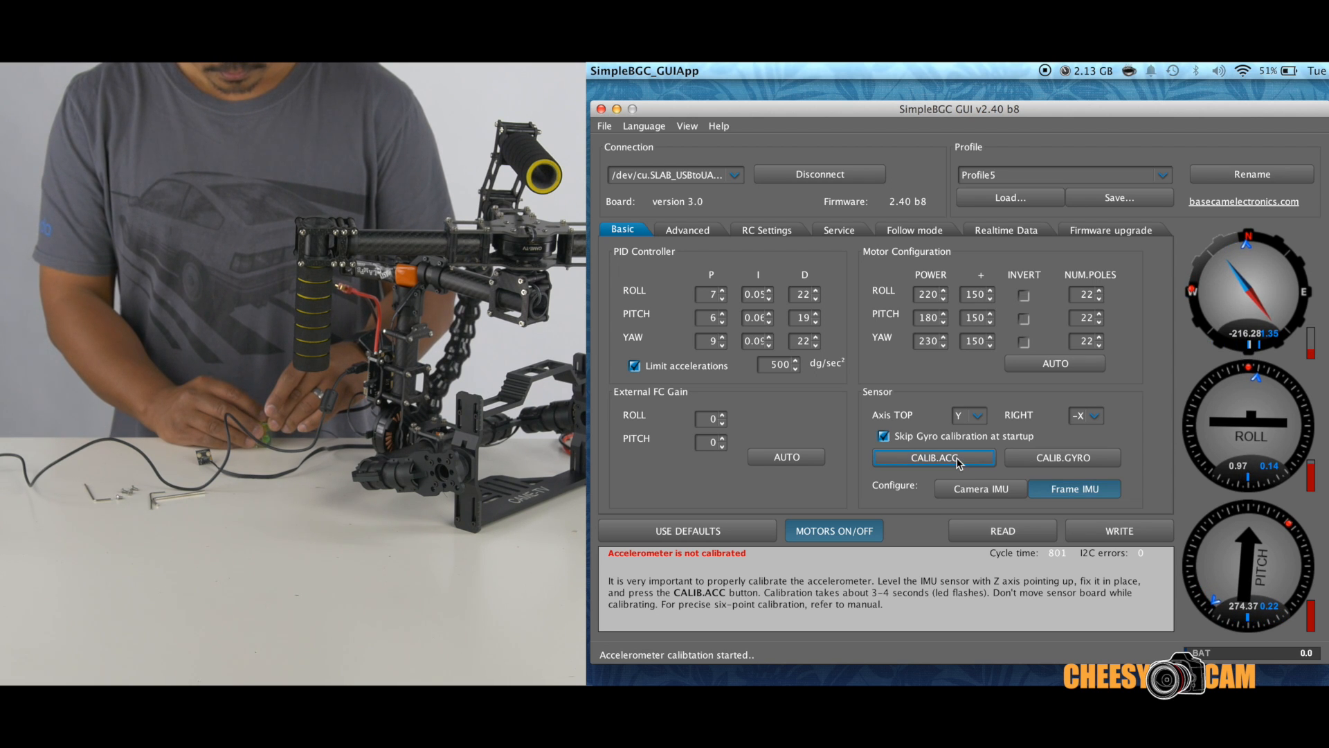